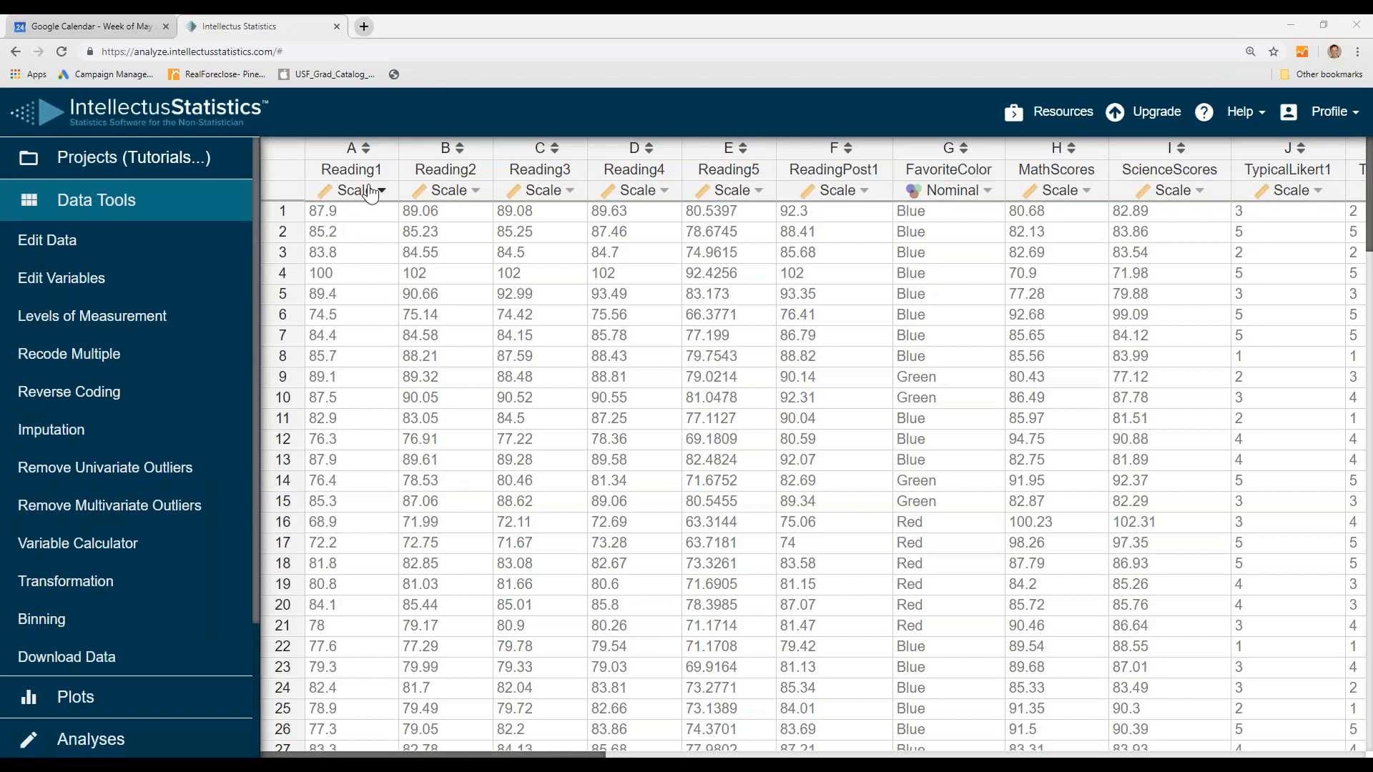
mouse_move(358, 232)
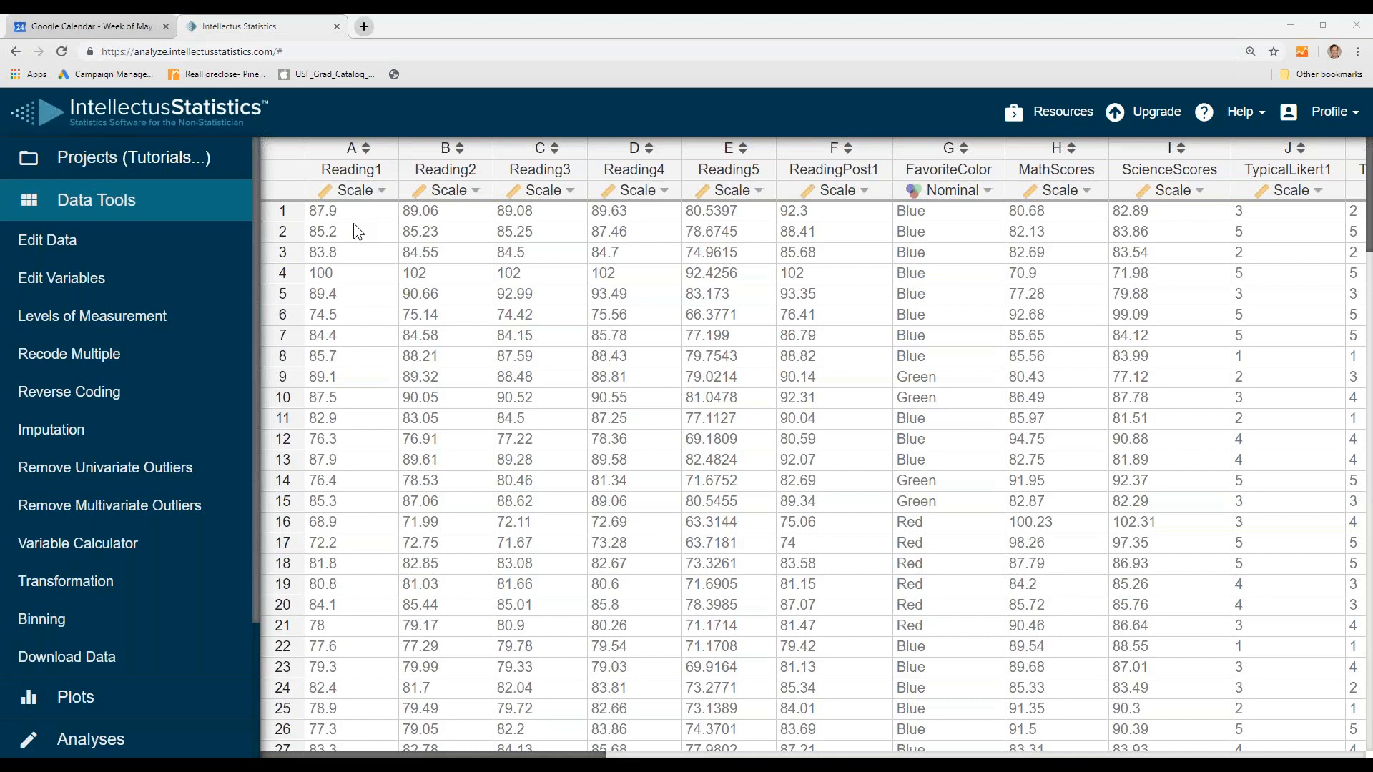
mouse_move(43, 633)
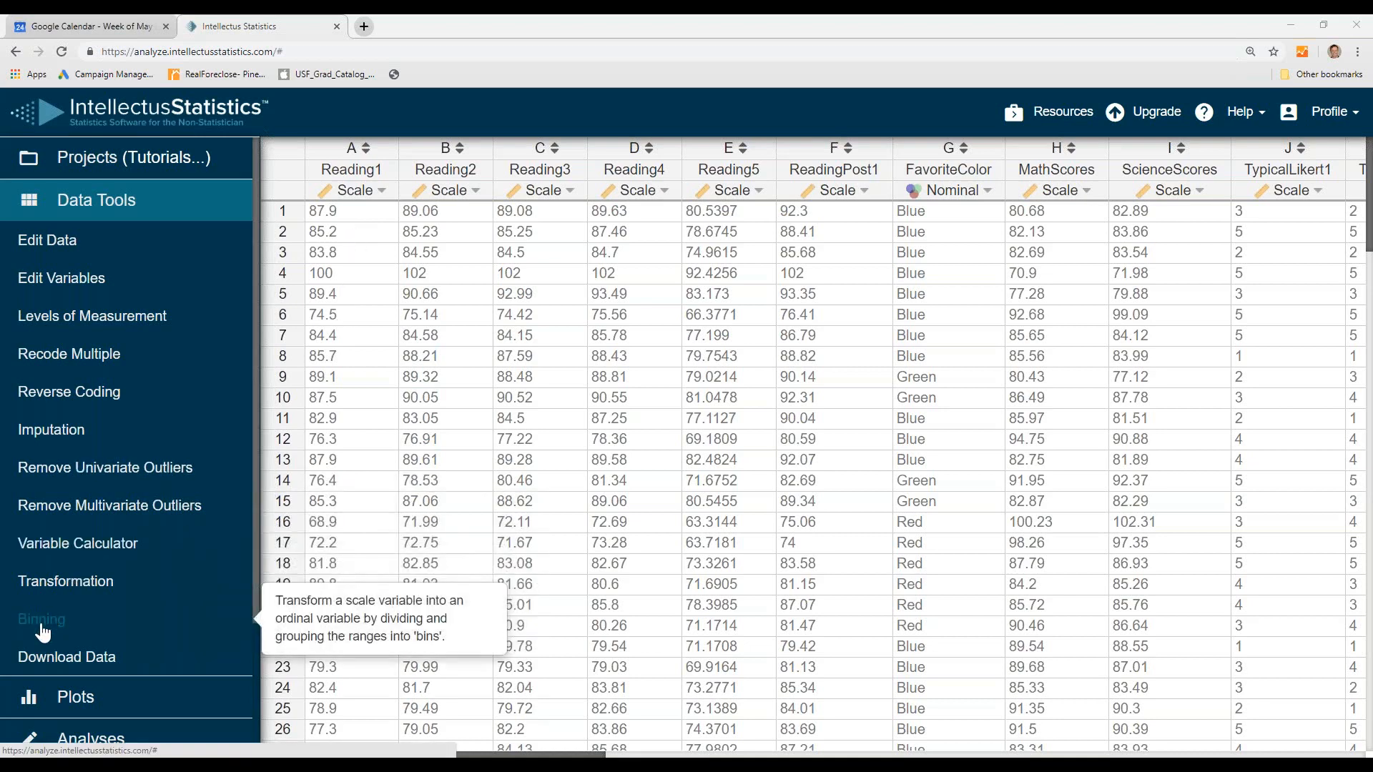
mouse_move(47, 632)
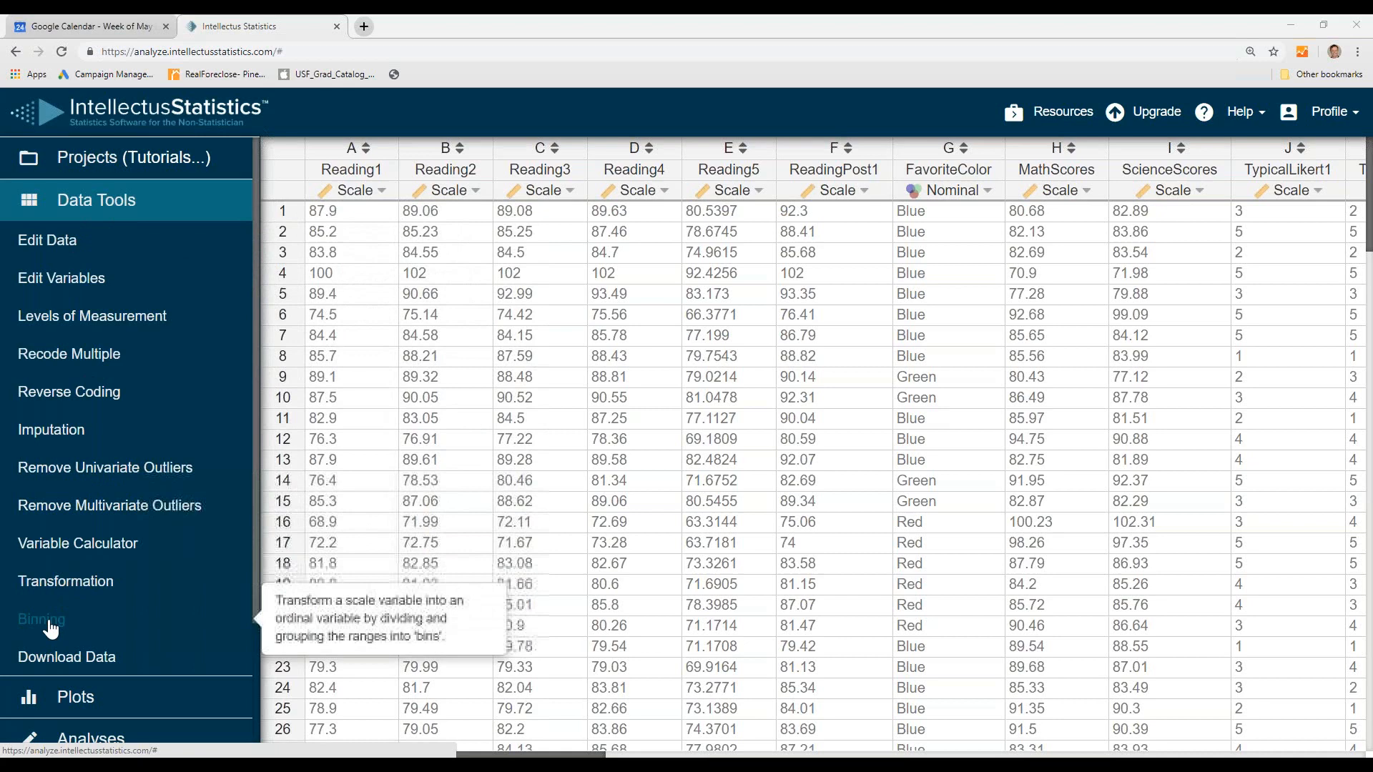
Step: Split Reading1 into two bins with a manual break point at 85
left_click(41, 619)
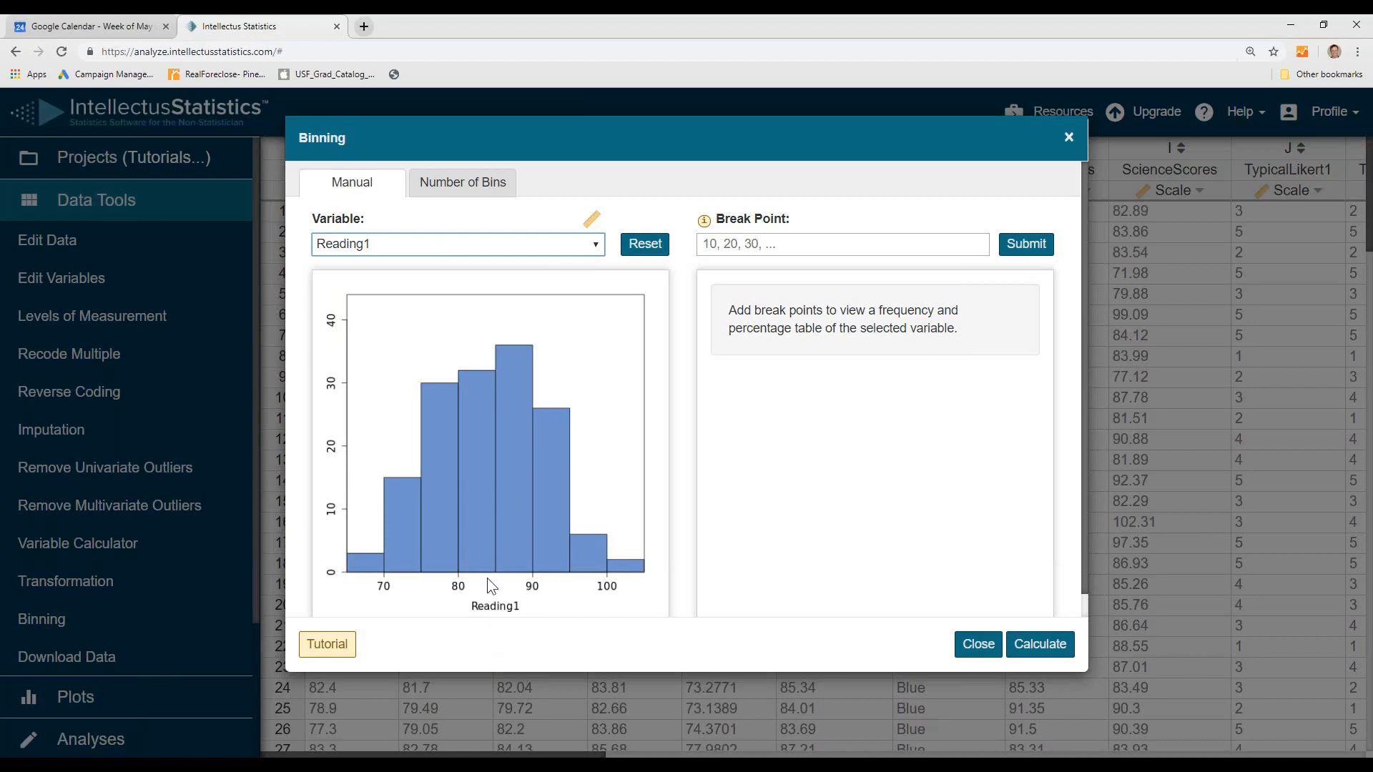
left_click(842, 244)
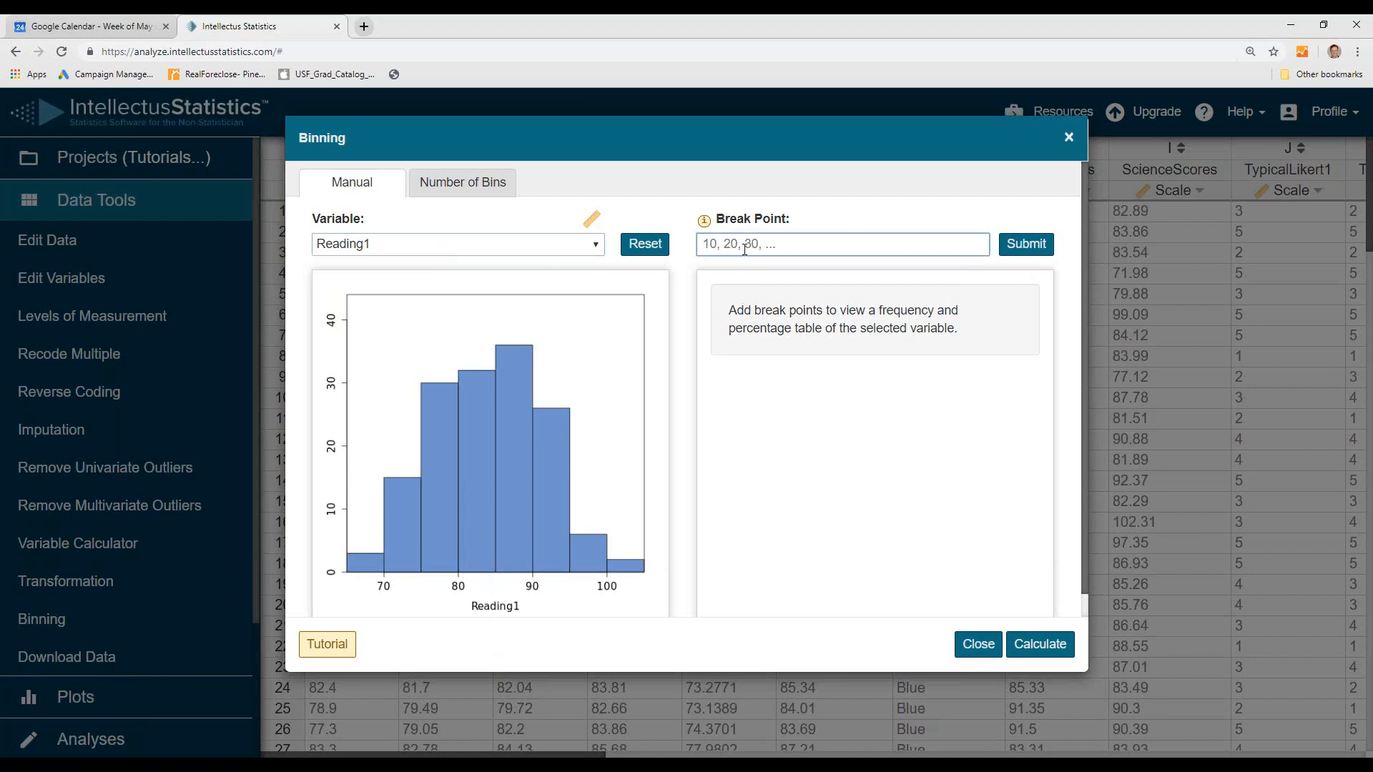
type("85")
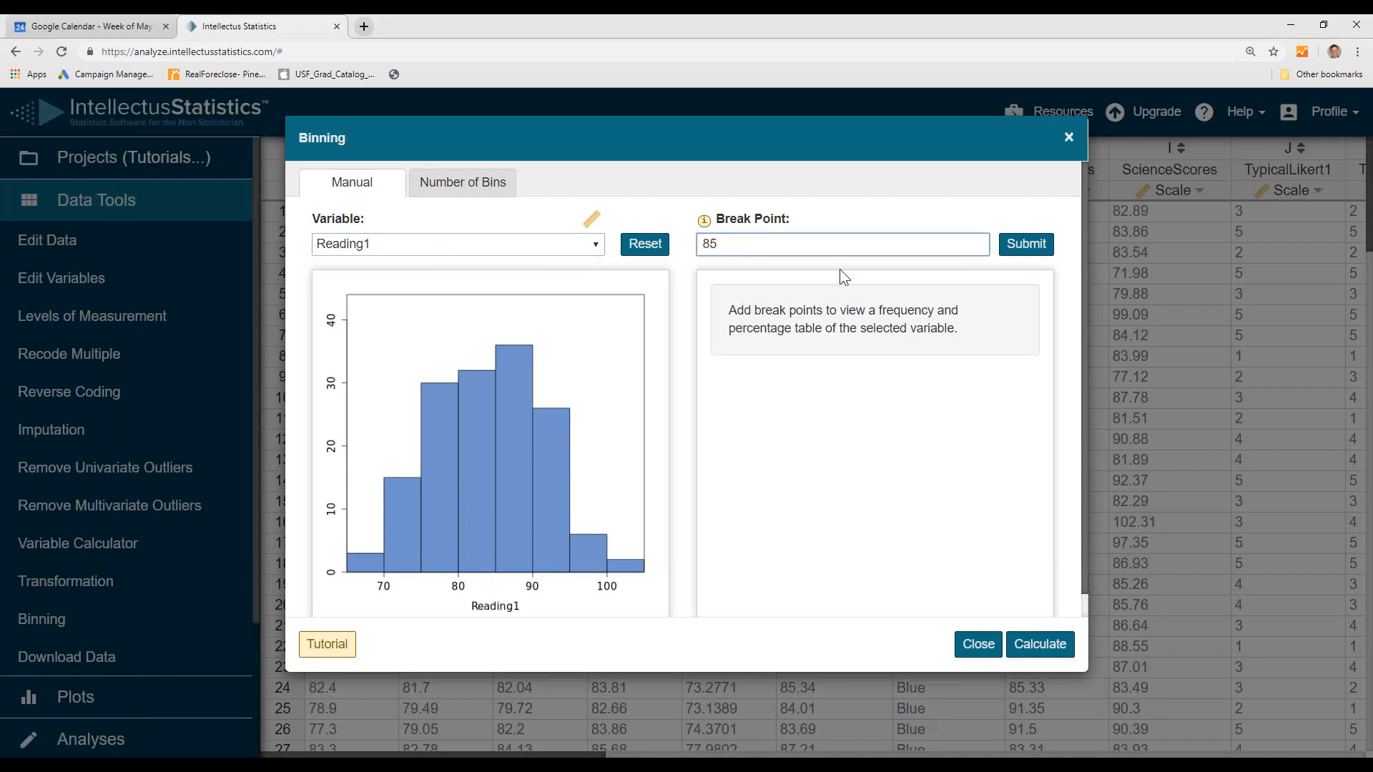
left_click(1025, 244)
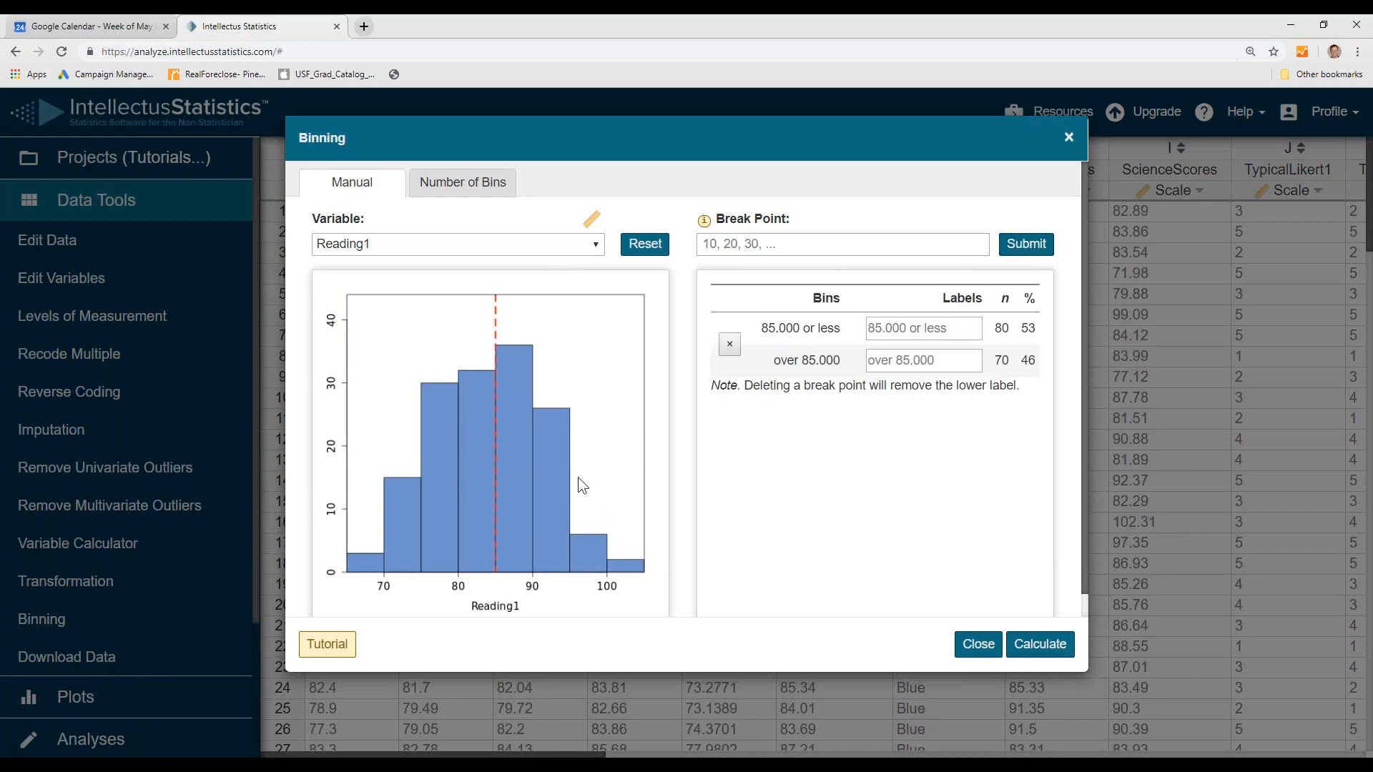
mouse_move(438, 511)
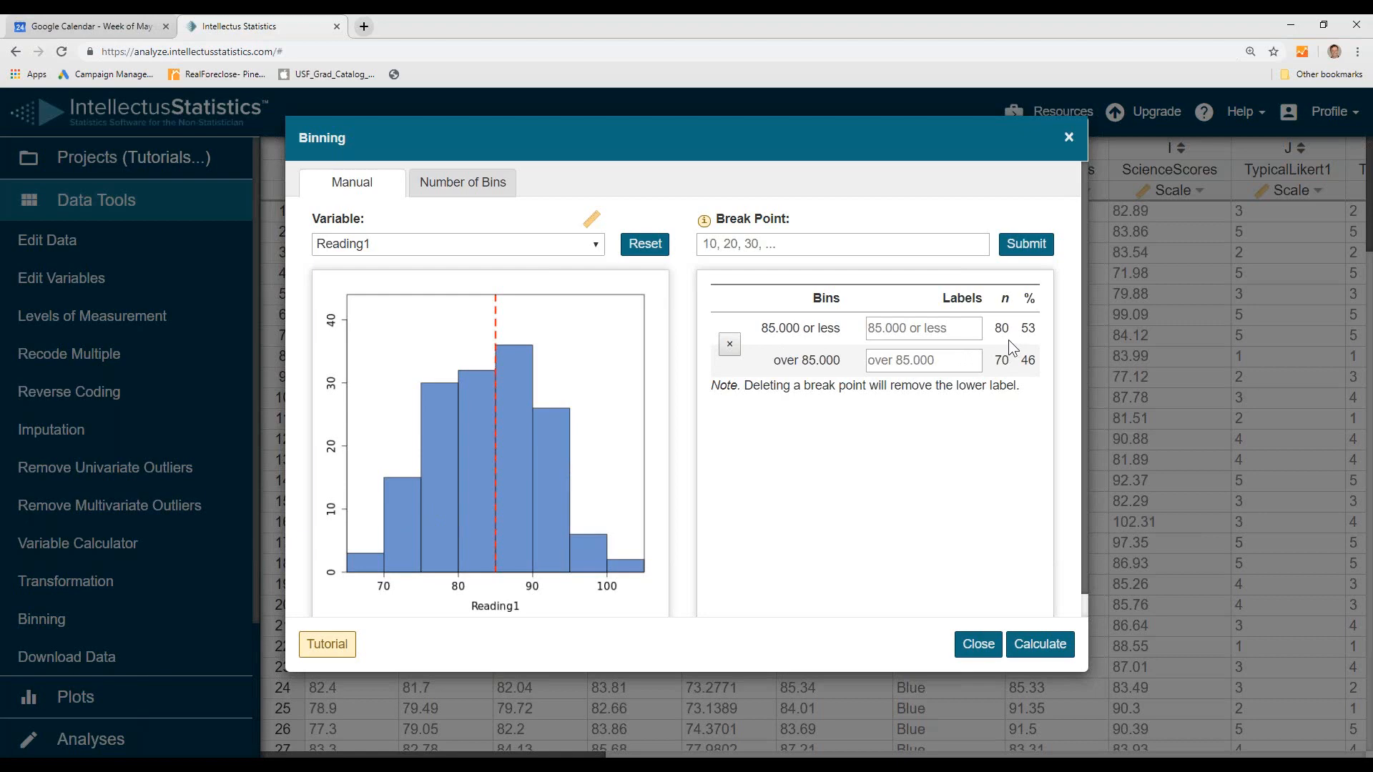
mouse_move(1039, 344)
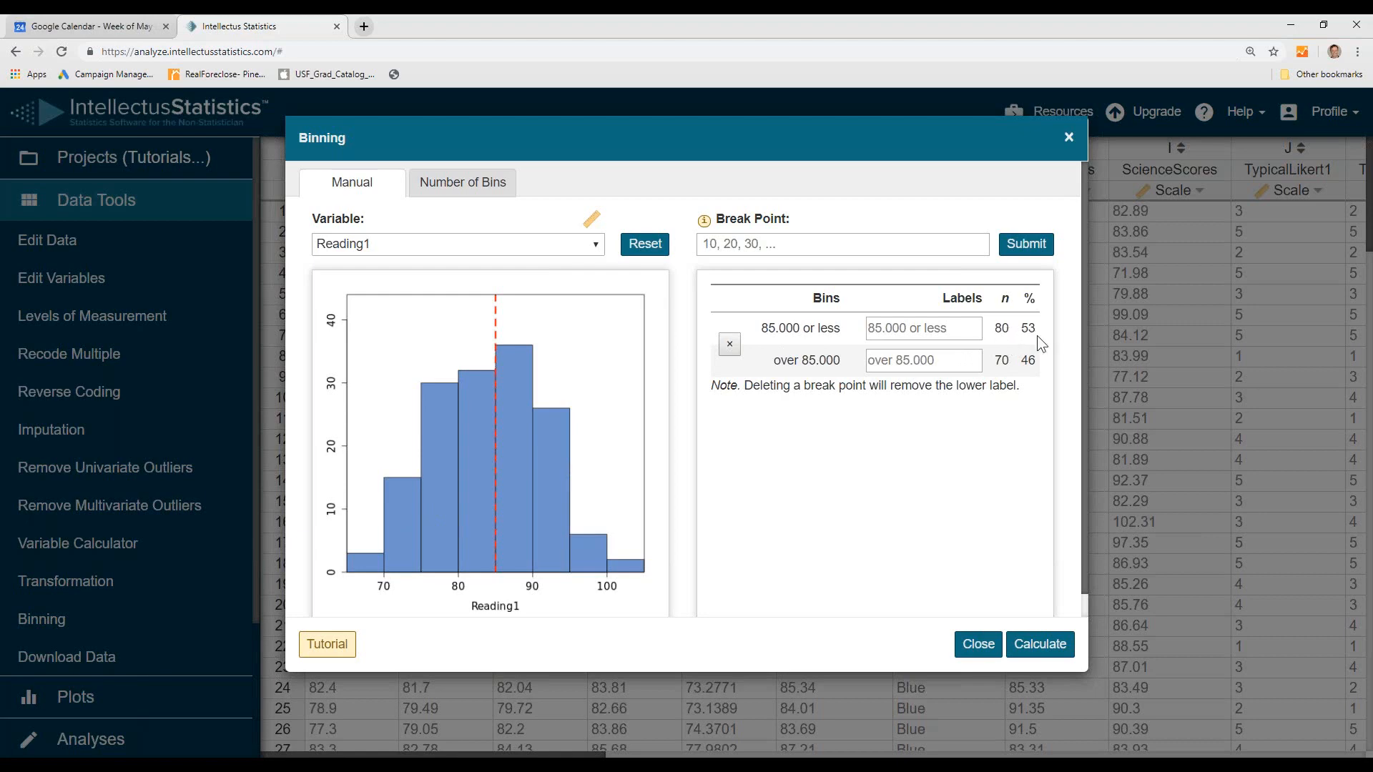
mouse_move(832, 340)
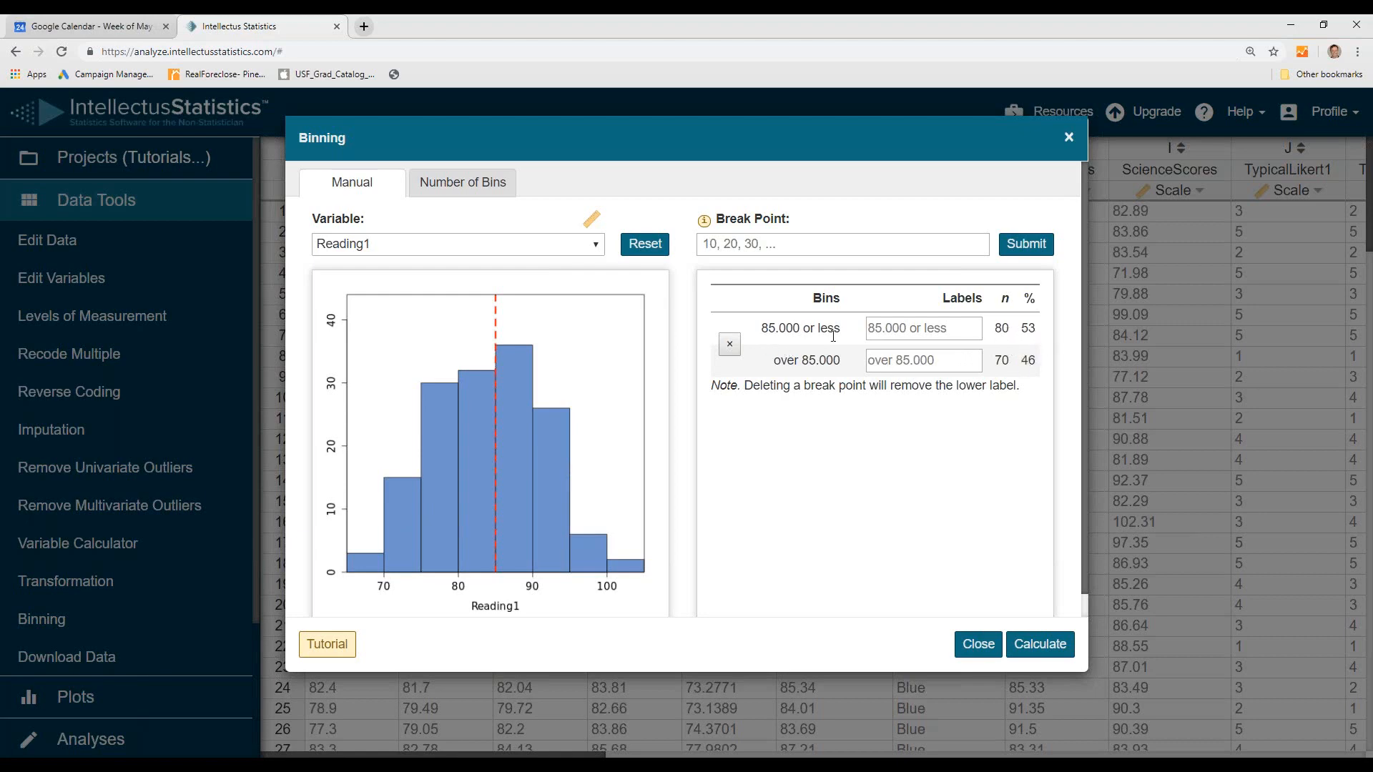
mouse_move(840, 264)
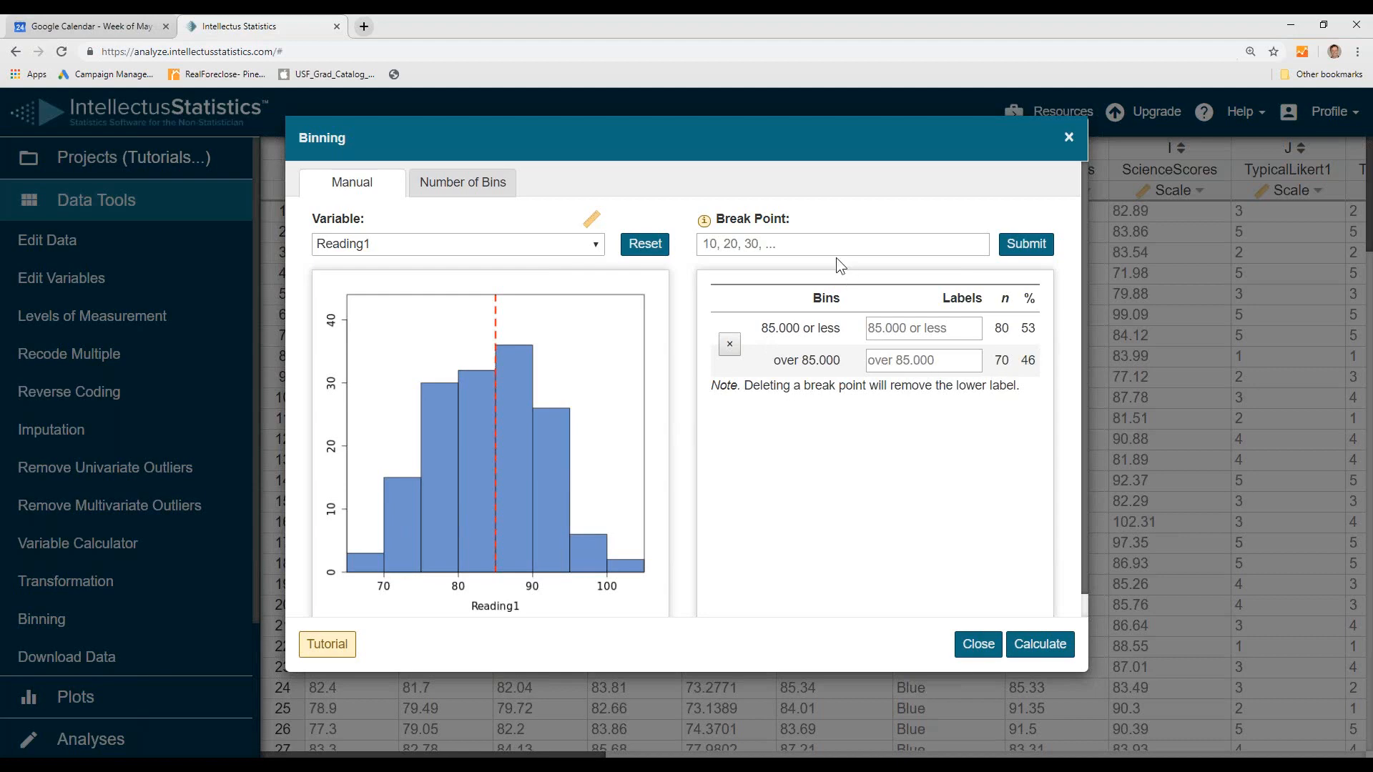
Step: Add a second manual break point at 90 to Reading1's bins
left_click(842, 244)
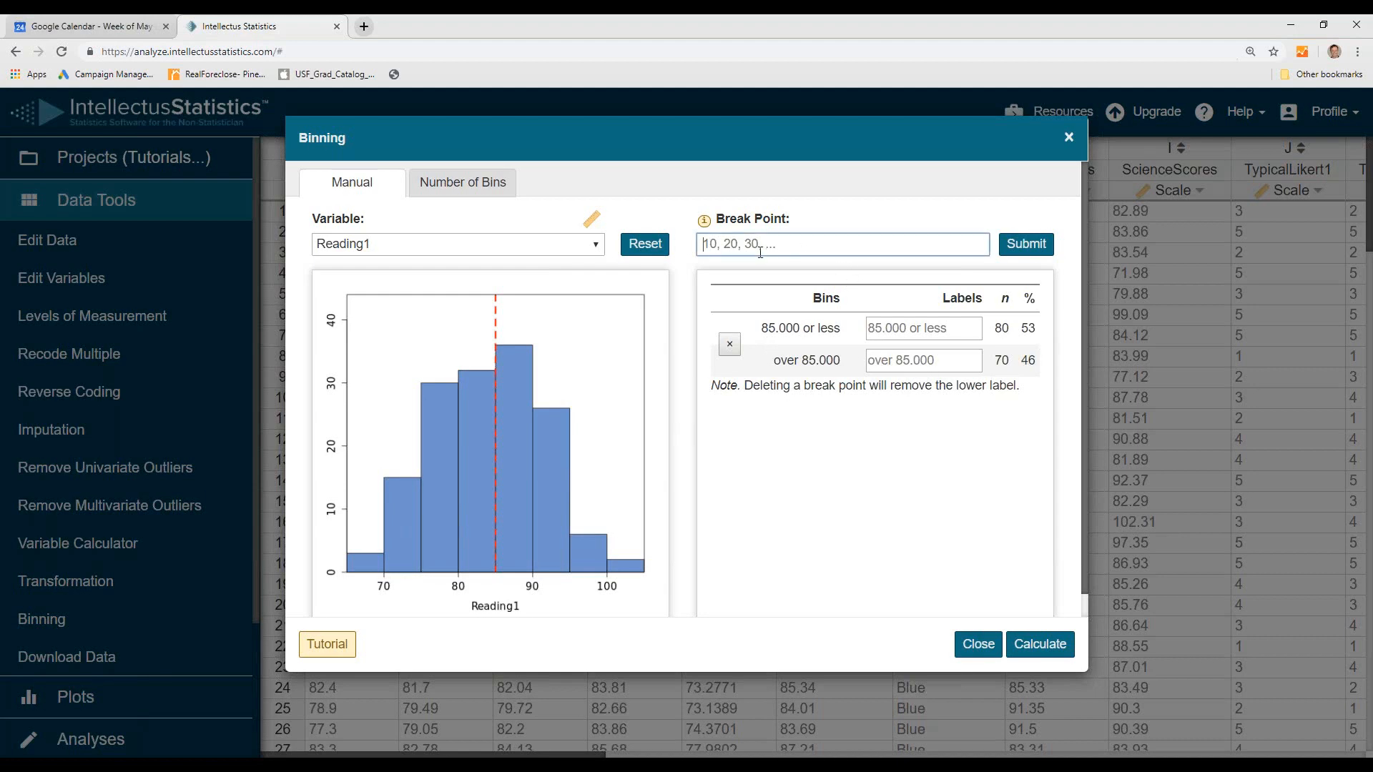
type("90")
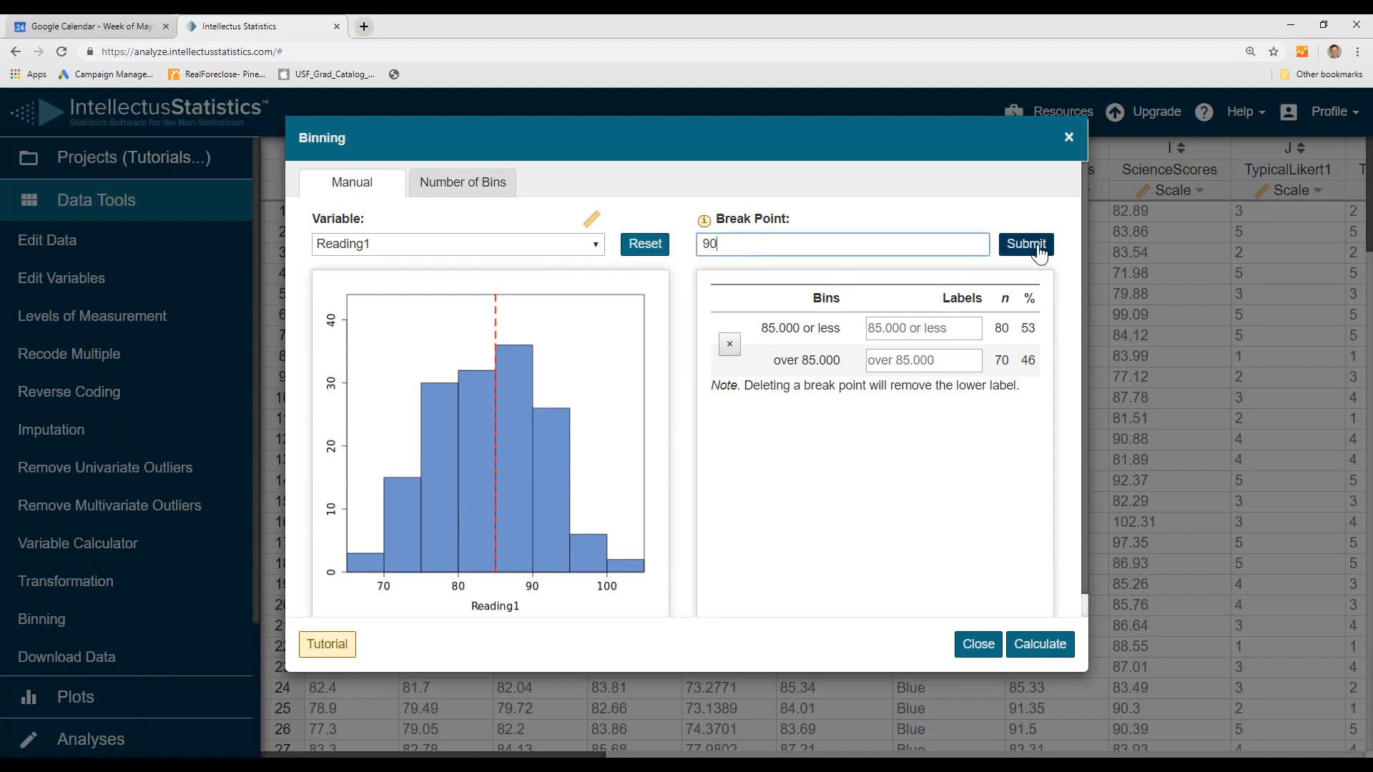
left_click(1026, 245)
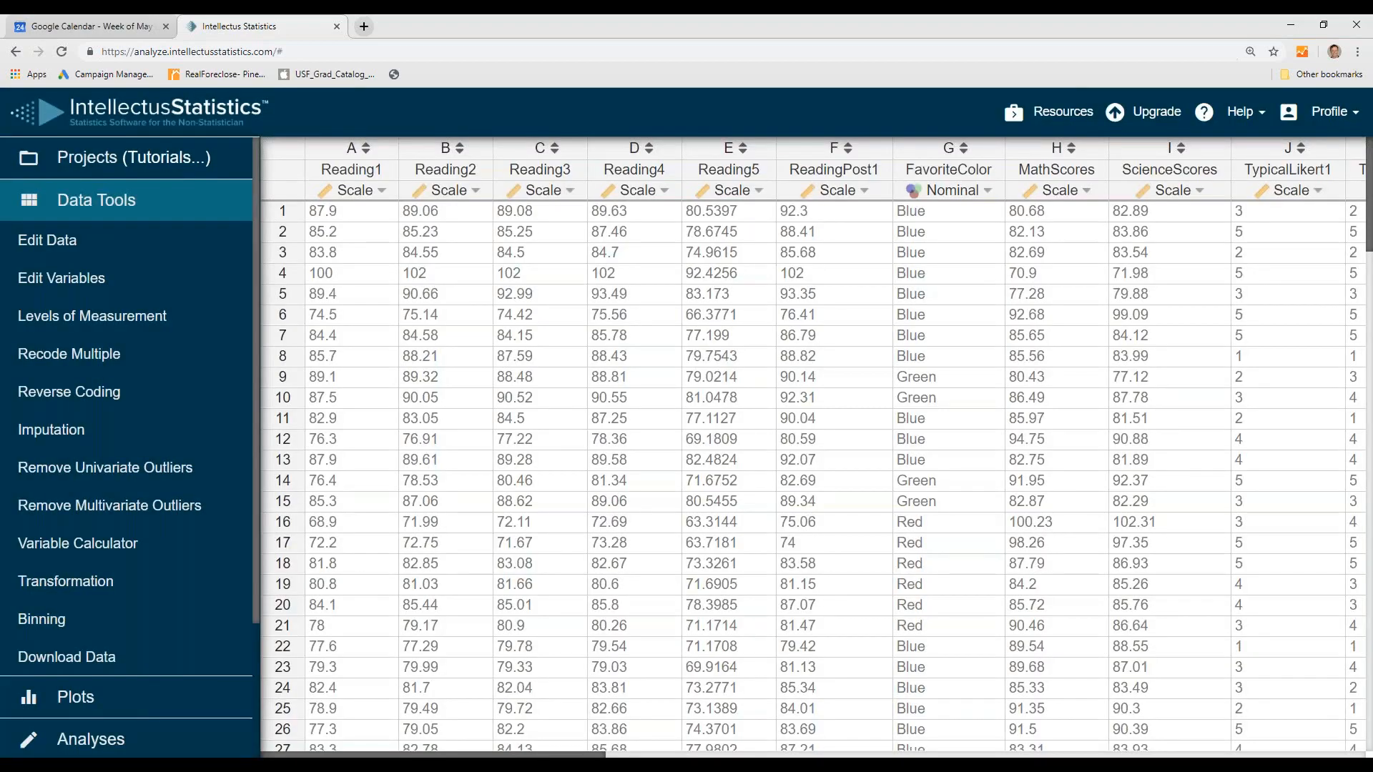
Step: Scroll to Reading1_binned and cancel its levels manager, keeping the three bins
scroll("right", 3)
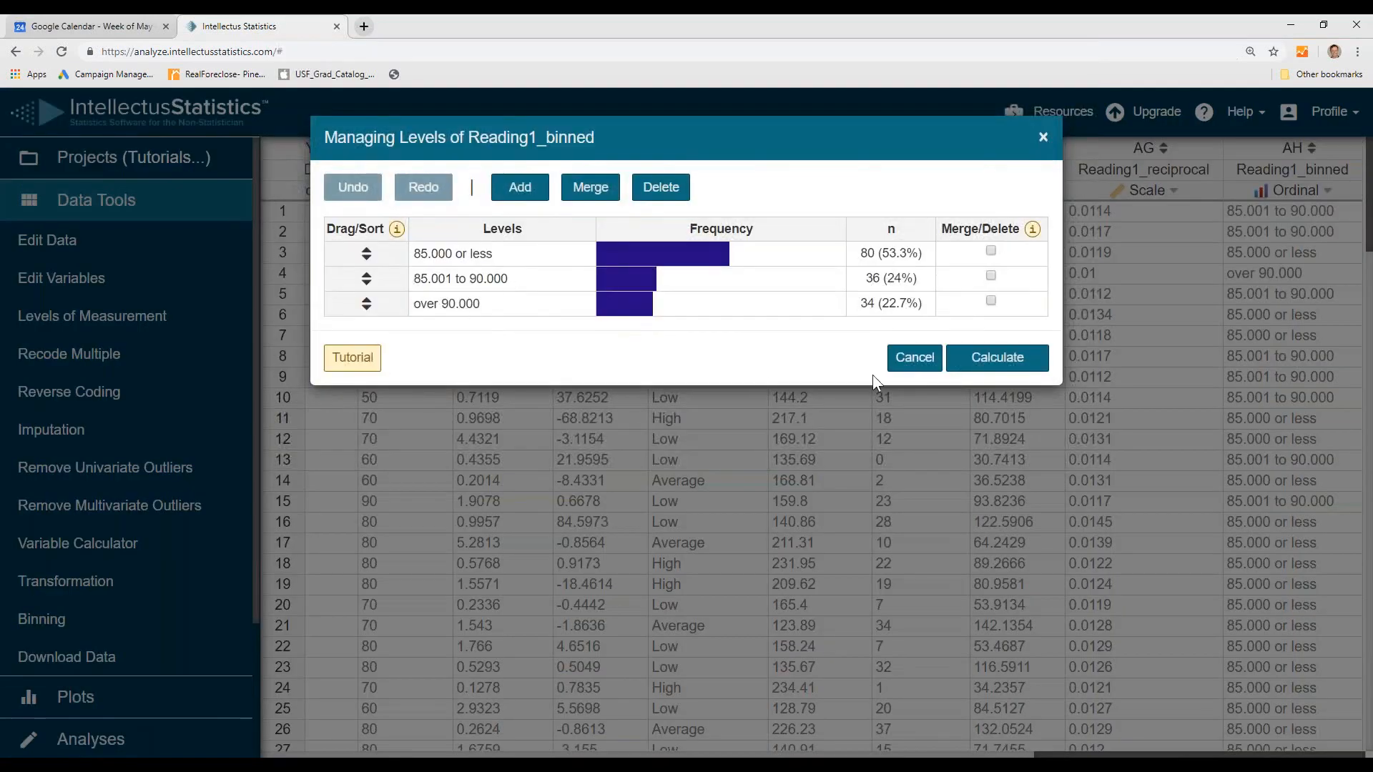
mouse_move(916, 361)
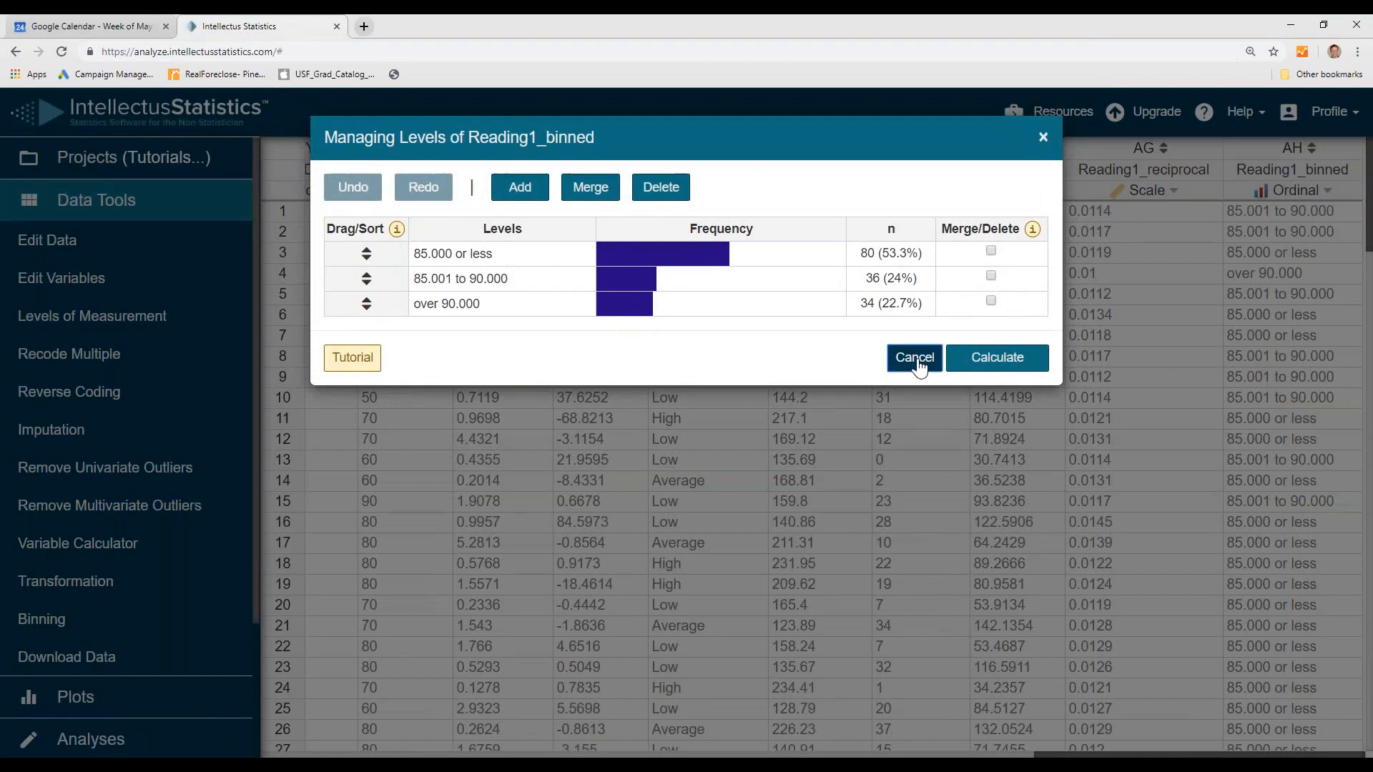
left_click(914, 358)
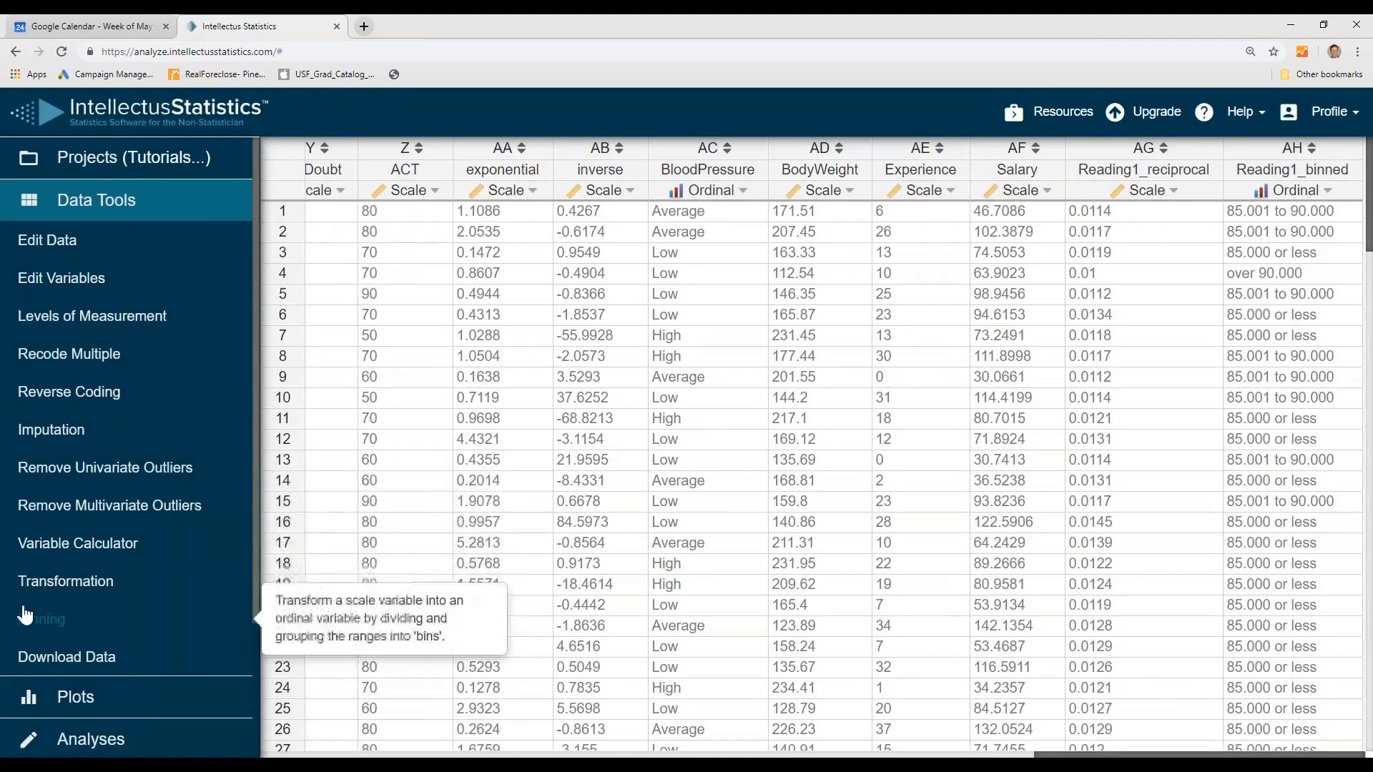
Step: Bin Reading1 into 4 bins using the Number of Bins option
left_click(41, 619)
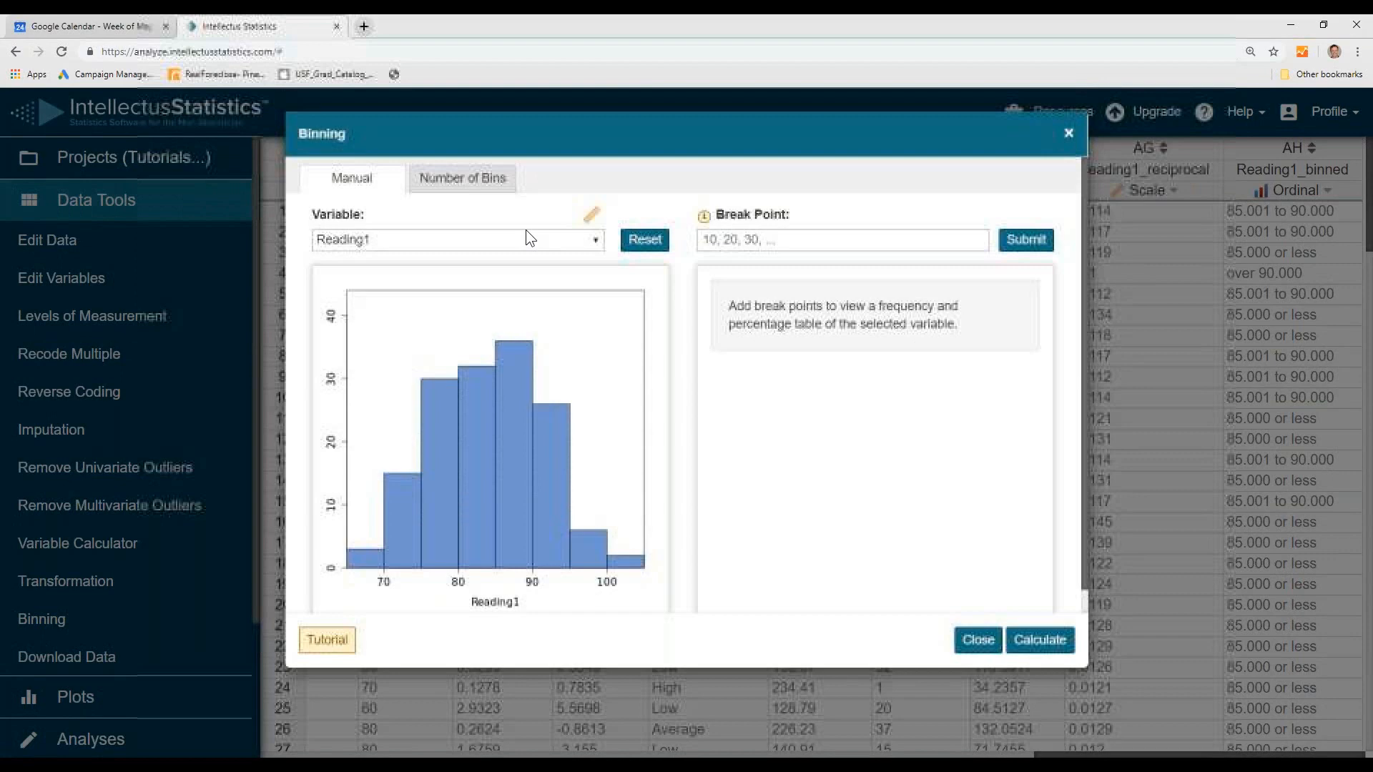
left_click(463, 182)
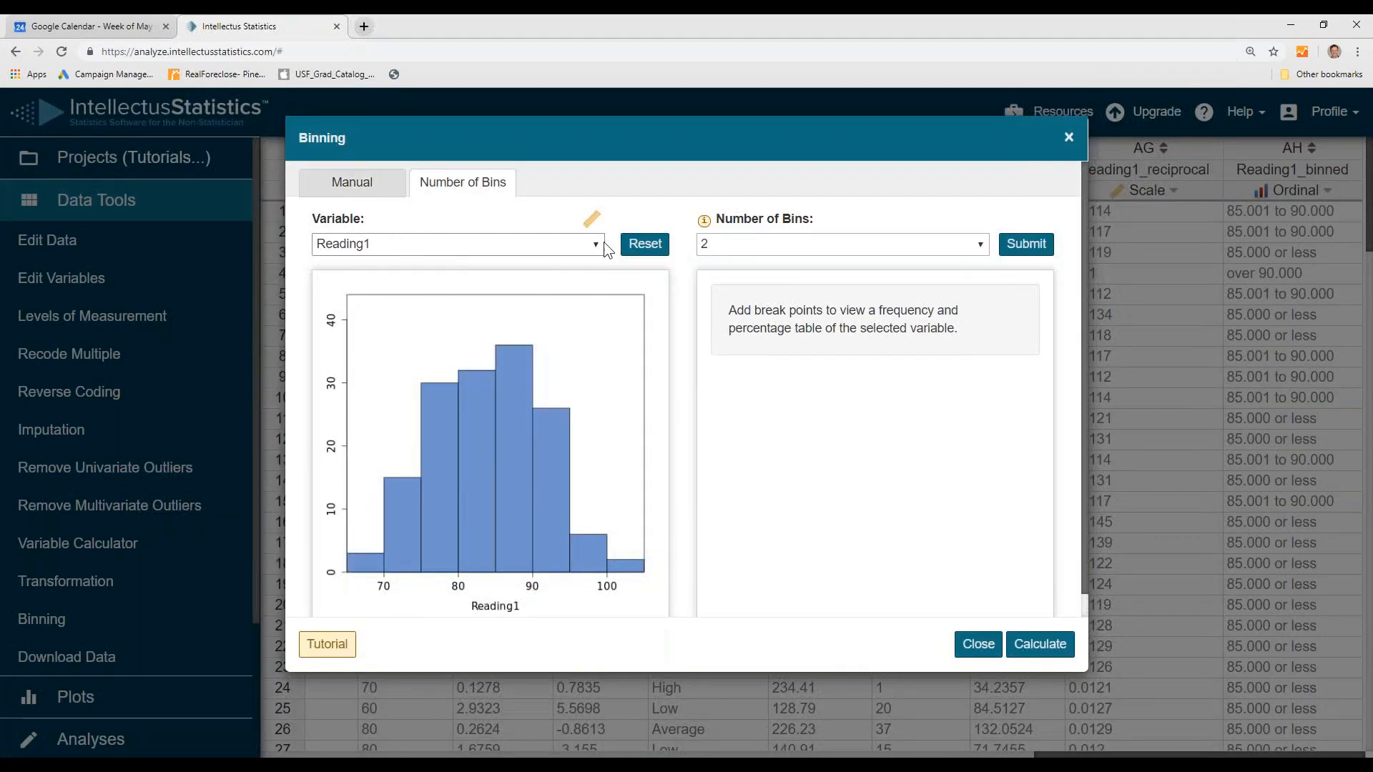
left_click(841, 244)
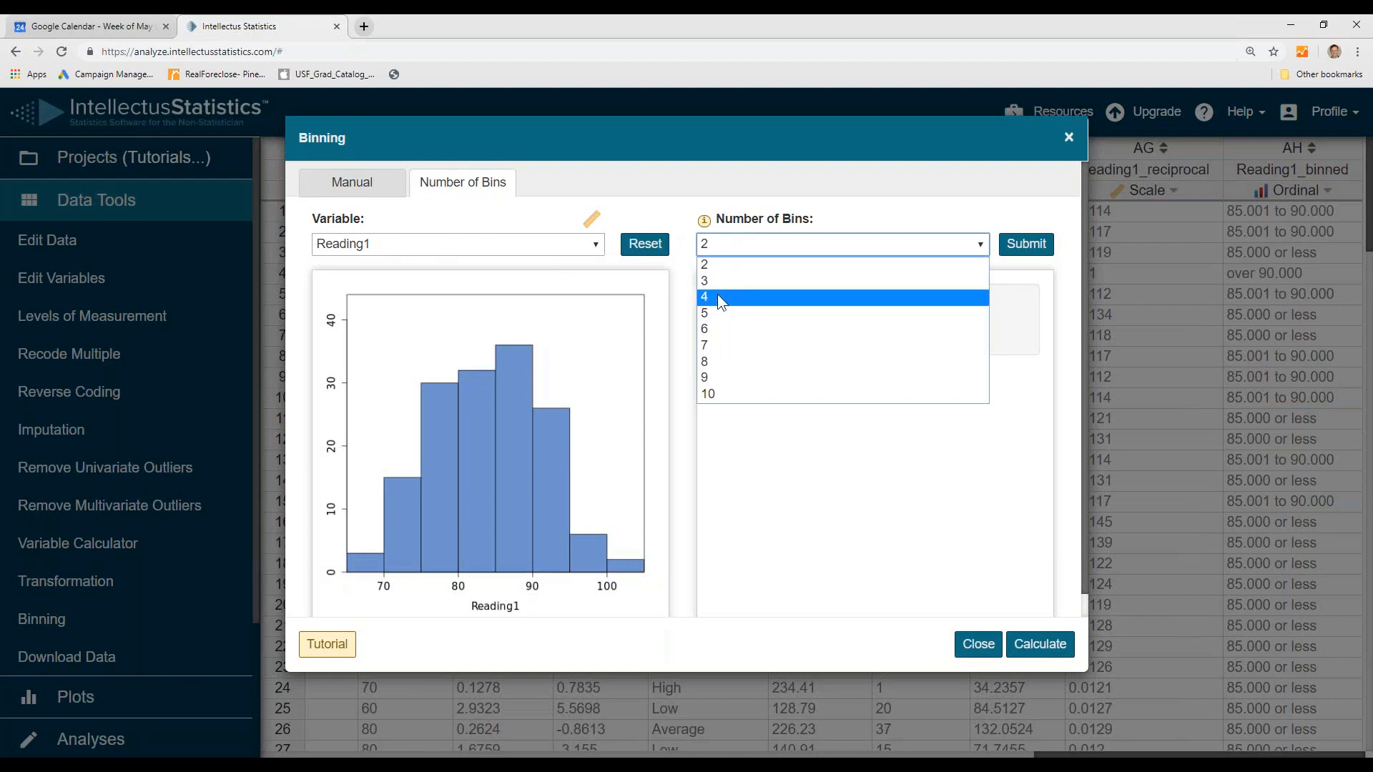
left_click(705, 296)
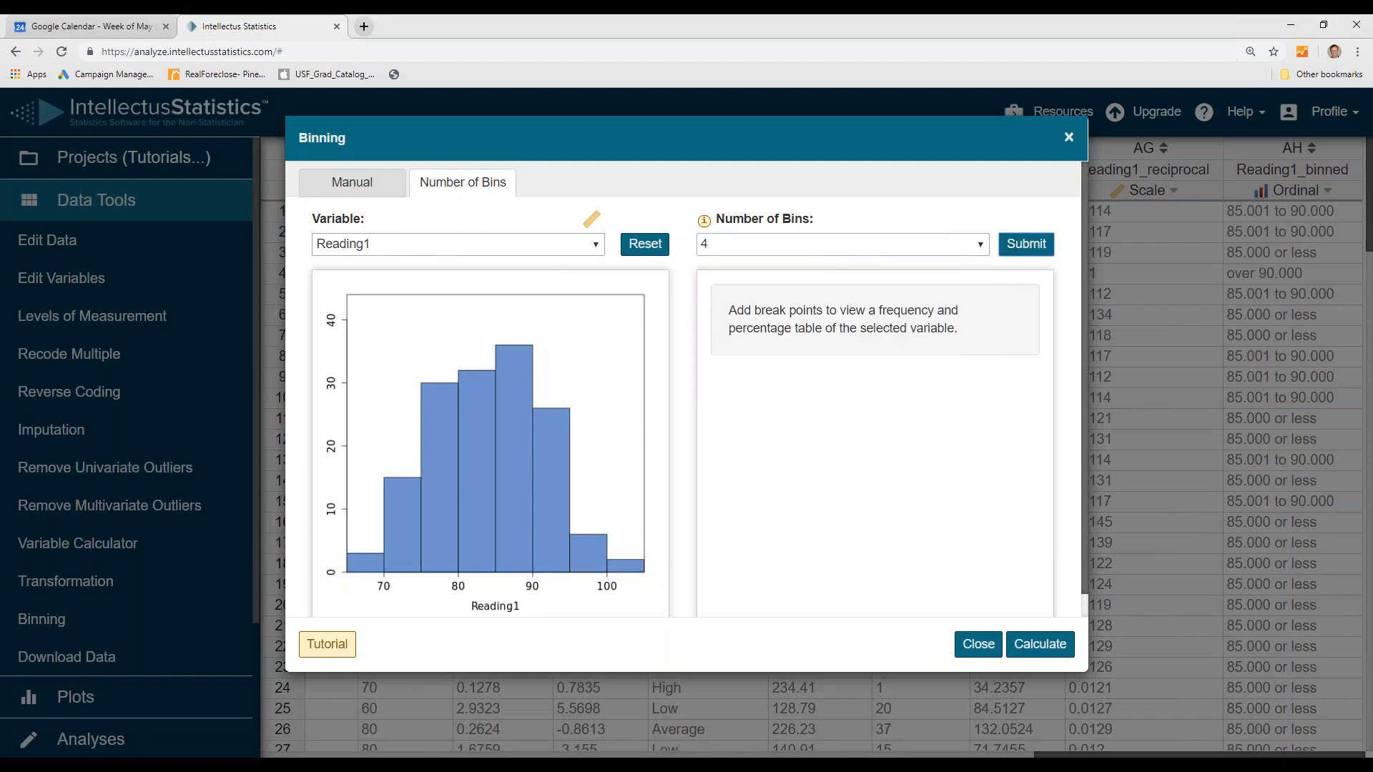
left_click(1026, 244)
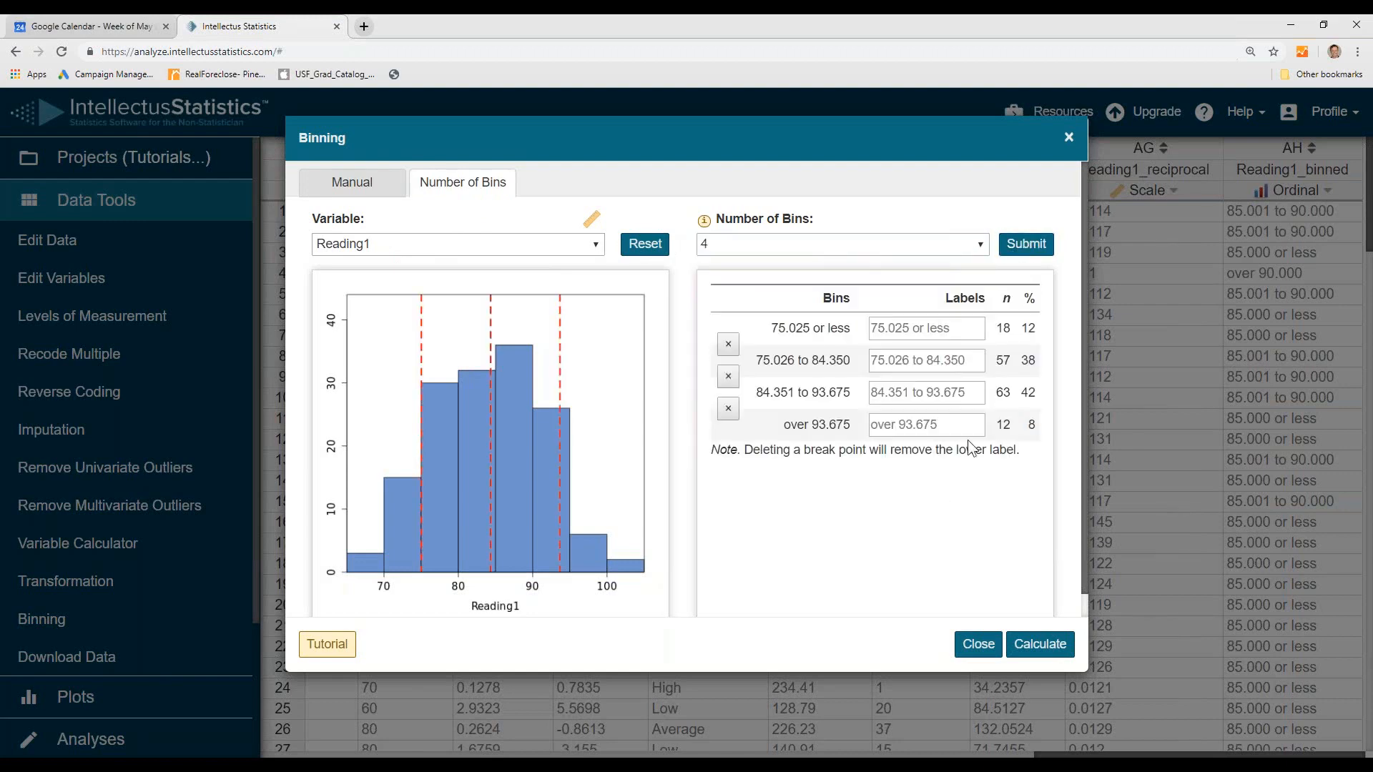
mouse_move(621, 589)
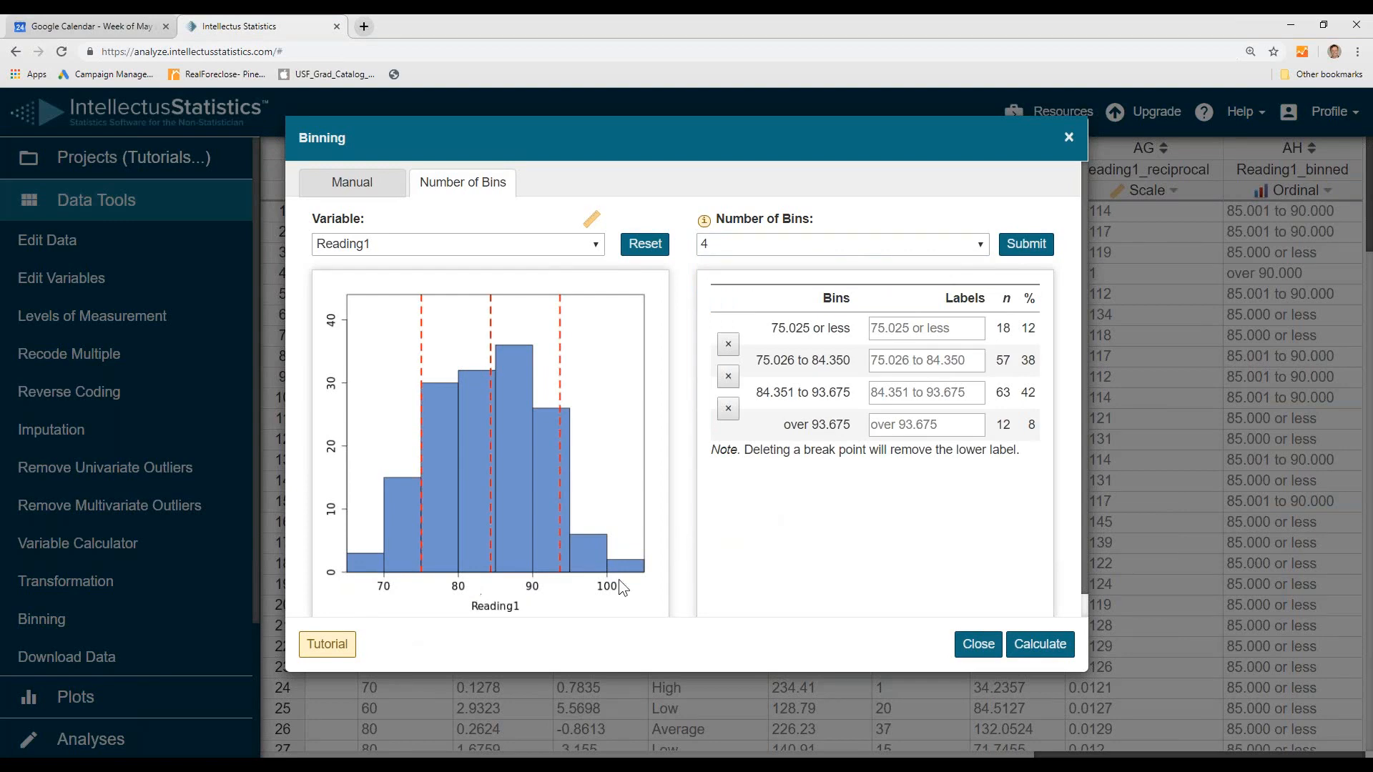
mouse_move(541, 623)
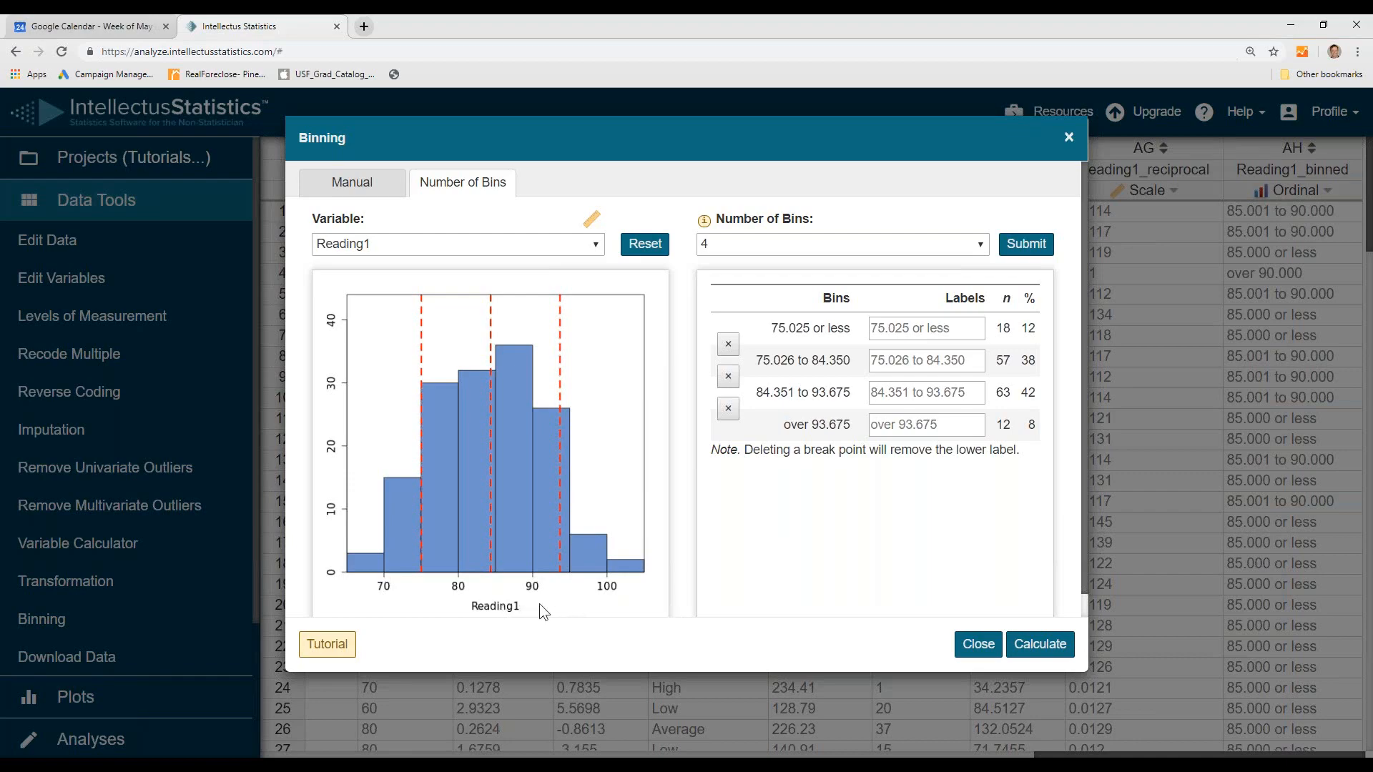
mouse_move(1041, 644)
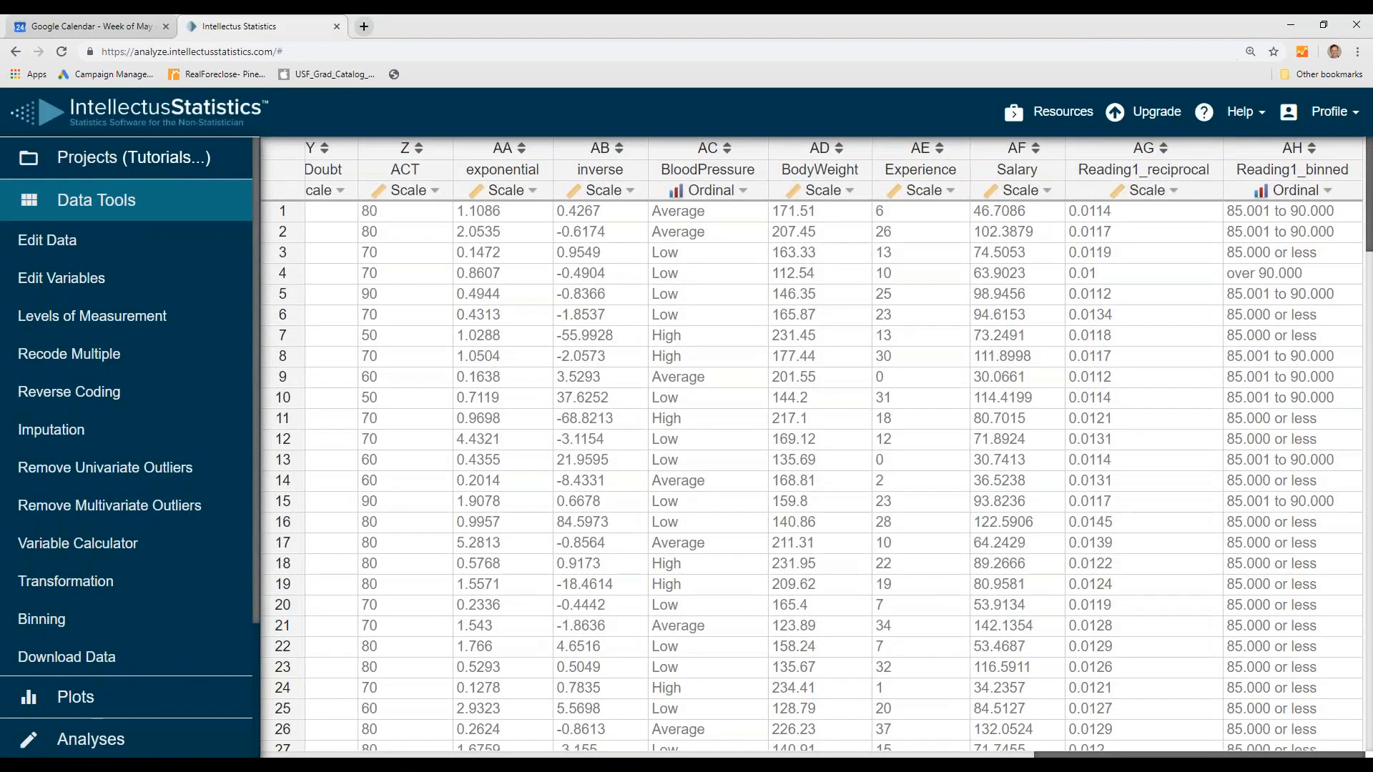
scroll("right", 3)
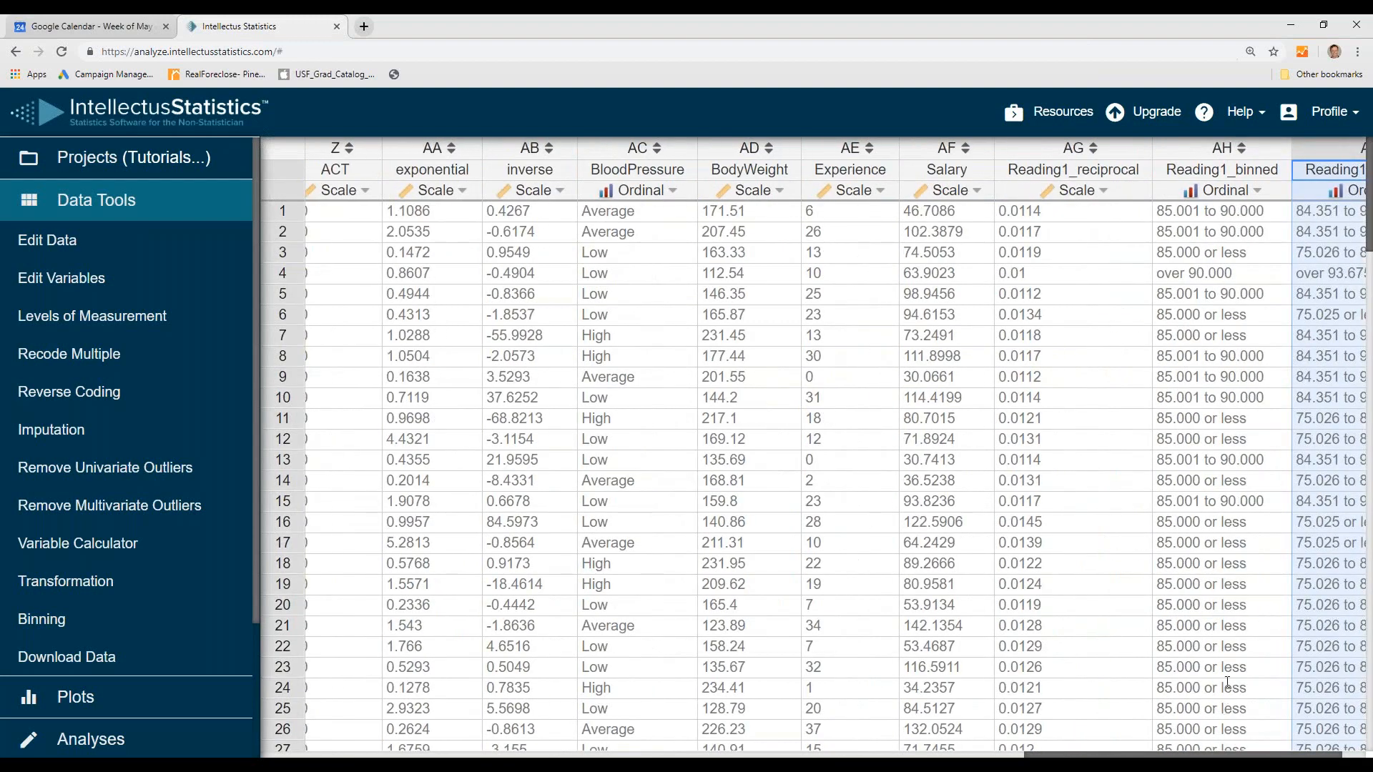